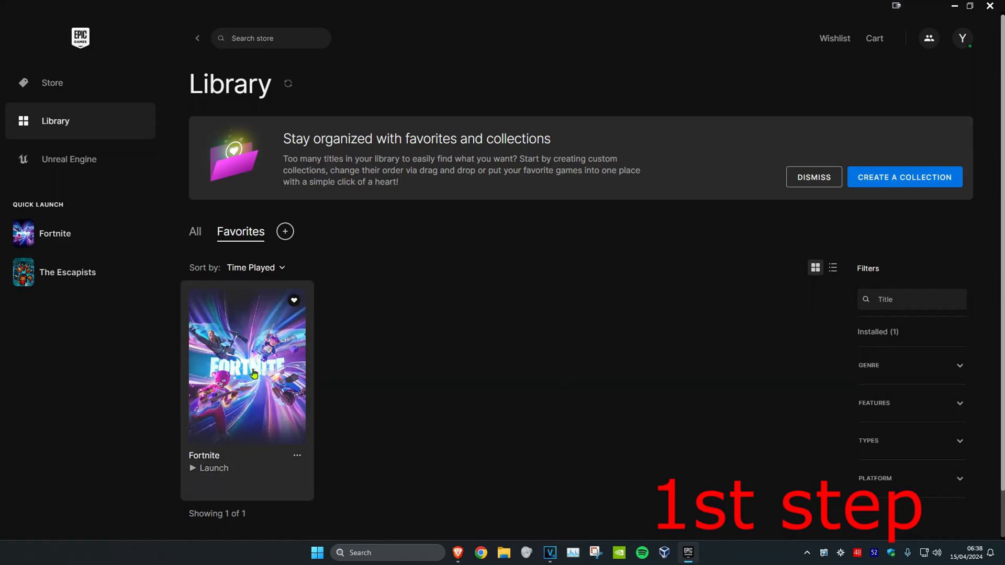
- Verify Fortnite's game files from its Manage settings in the library
{"action": "left_click", "coordinate": [296, 456]}
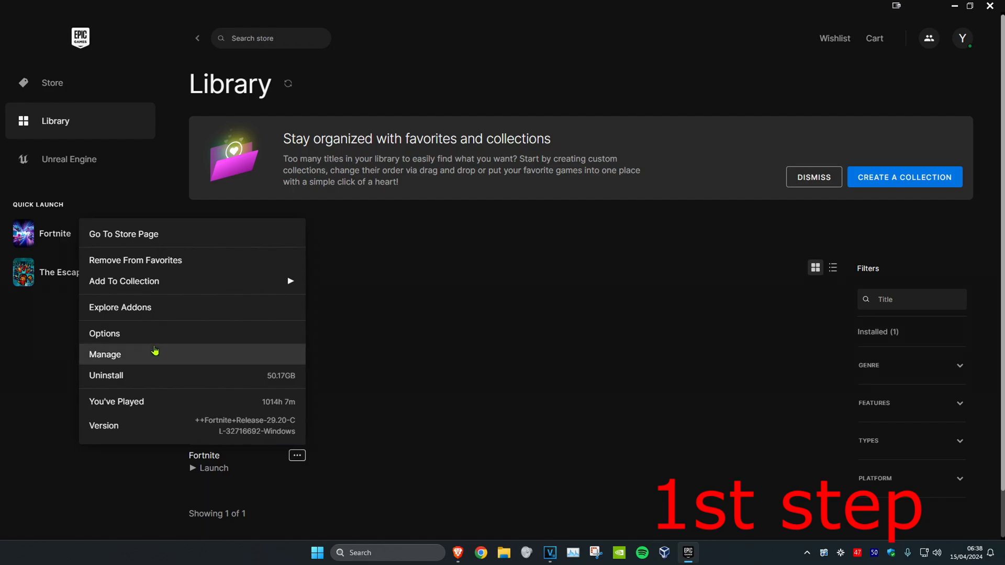
{"action": "left_click", "coordinate": [105, 354]}
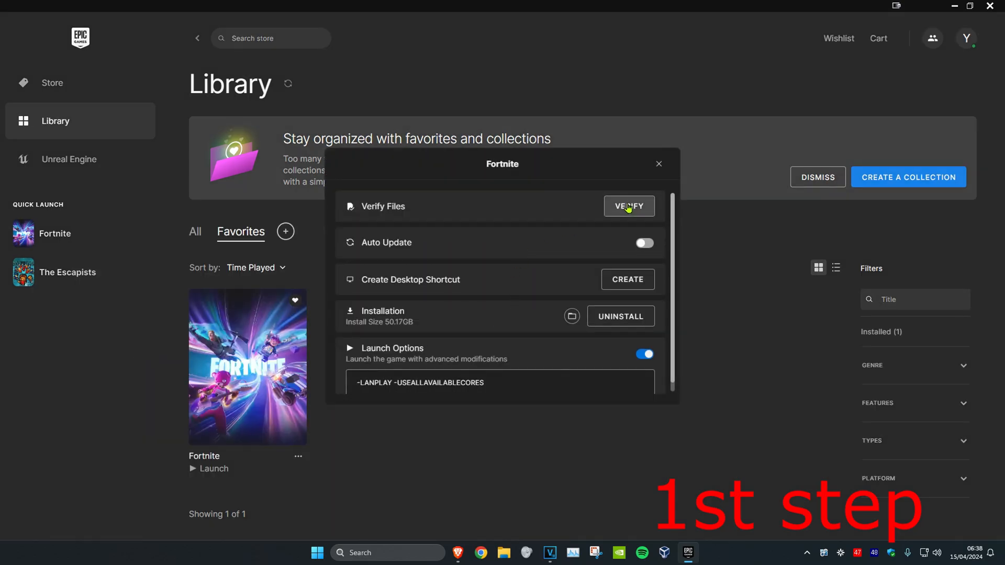
{"action": "left_click", "coordinate": [657, 164]}
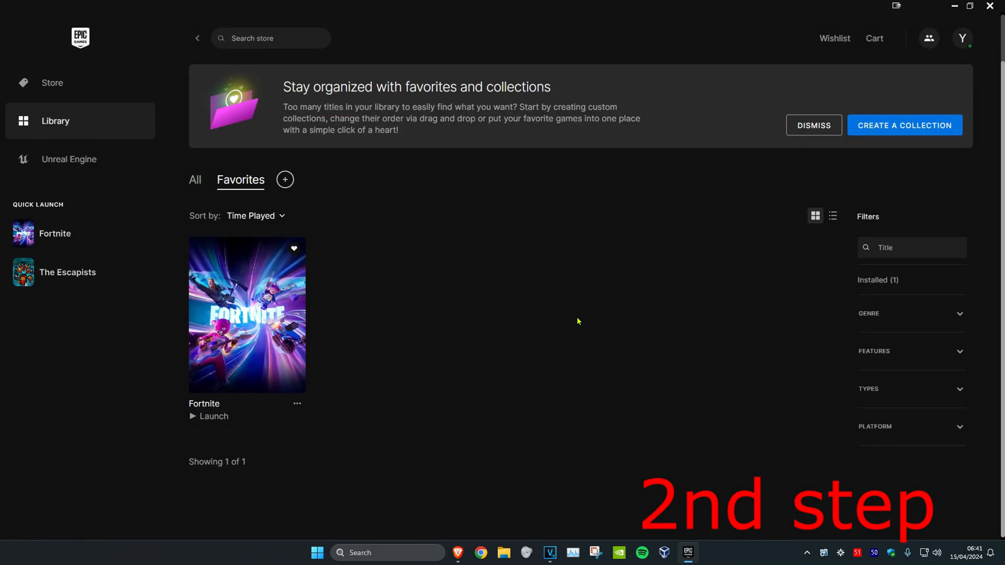
- Add the -USEALLAVAILABLECORES launch argument to Fortnite in launcher settings and return to the library
{"action": "left_click", "coordinate": [960, 37]}
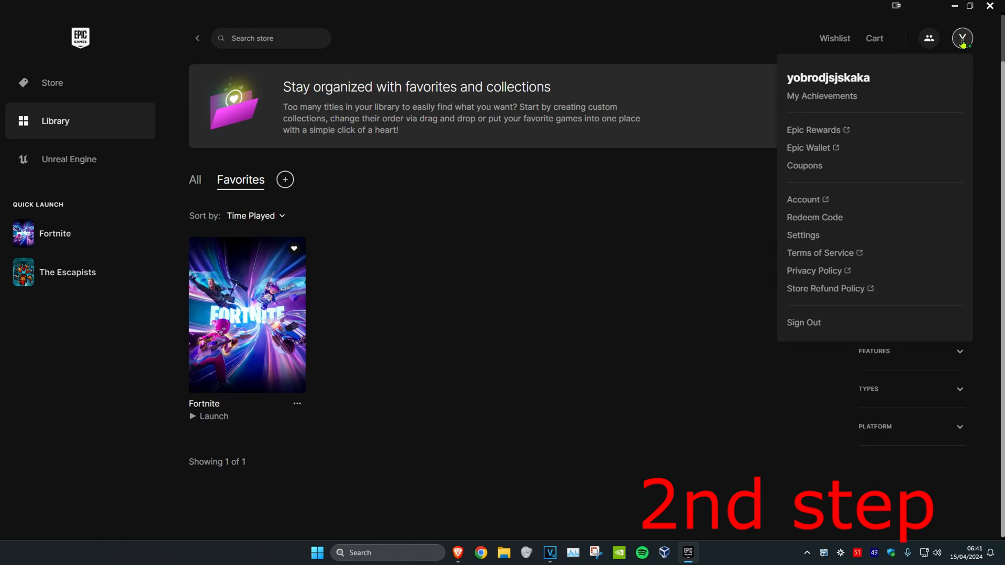
{"action": "left_click", "coordinate": [802, 234]}
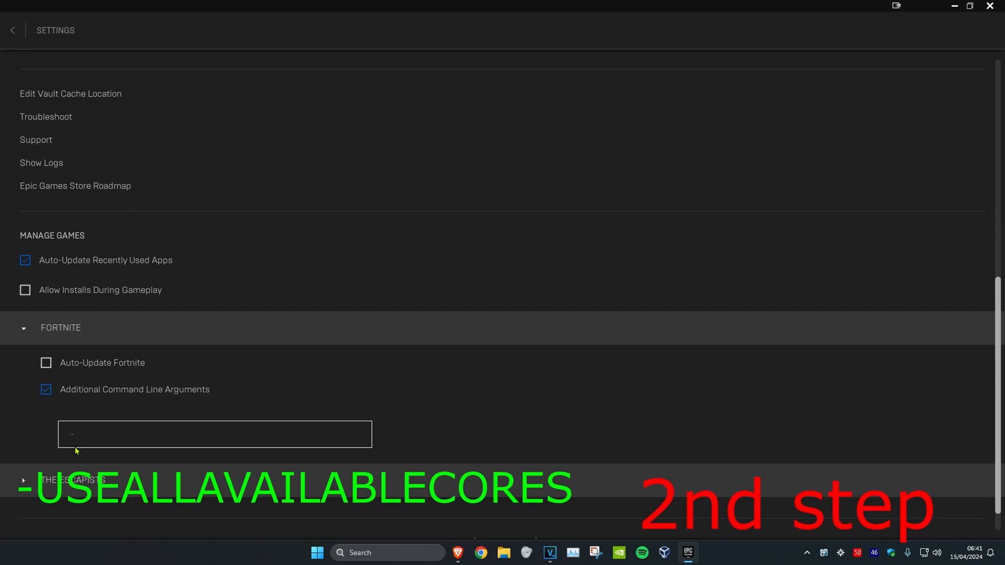
{"action": "type", "text": "-USEALLAVAILA"}
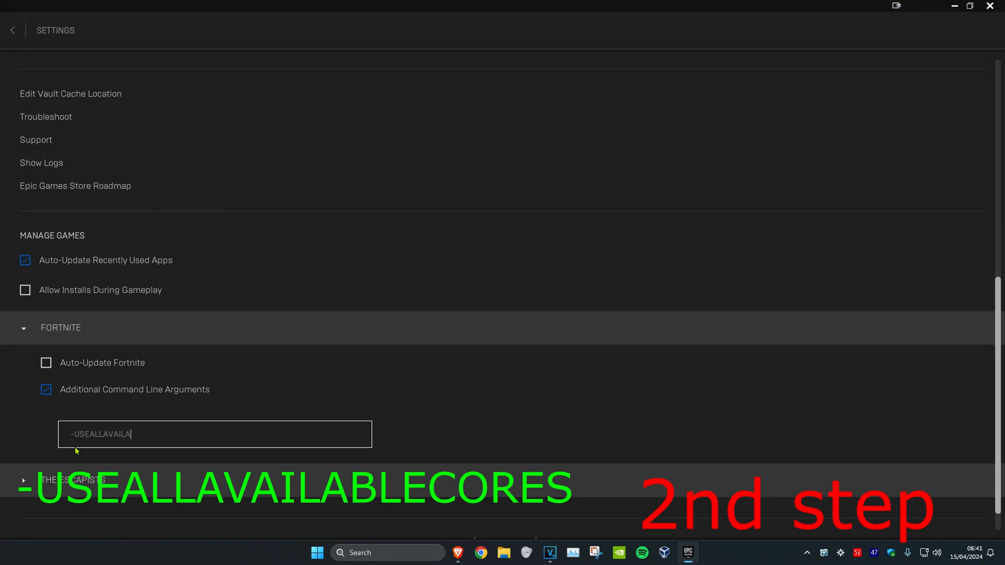
{"action": "left_click", "coordinate": [11, 30]}
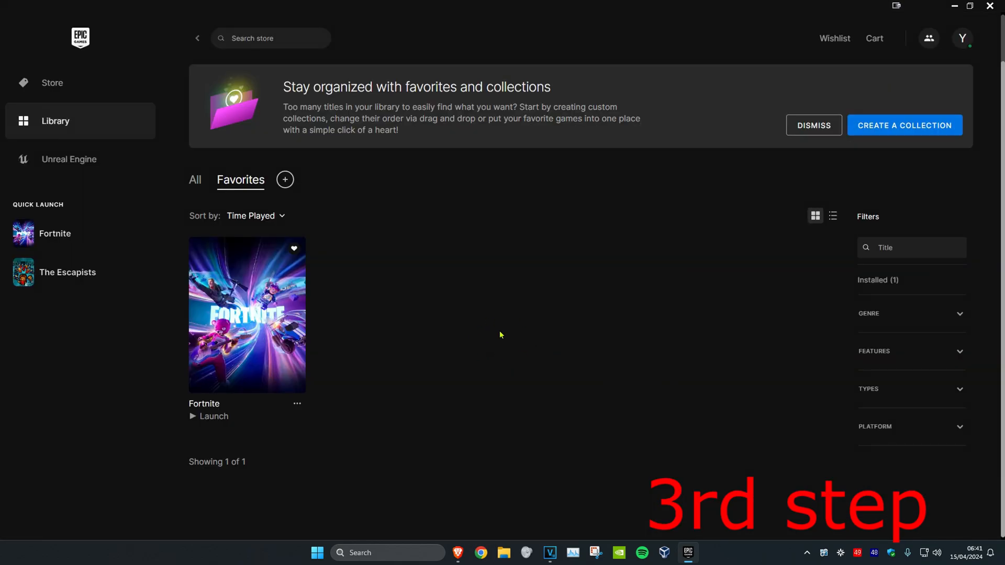
- Apply Fortnite install options with only Core and Pre-download Streamed Assets kept
{"action": "left_click", "coordinate": [296, 404]}
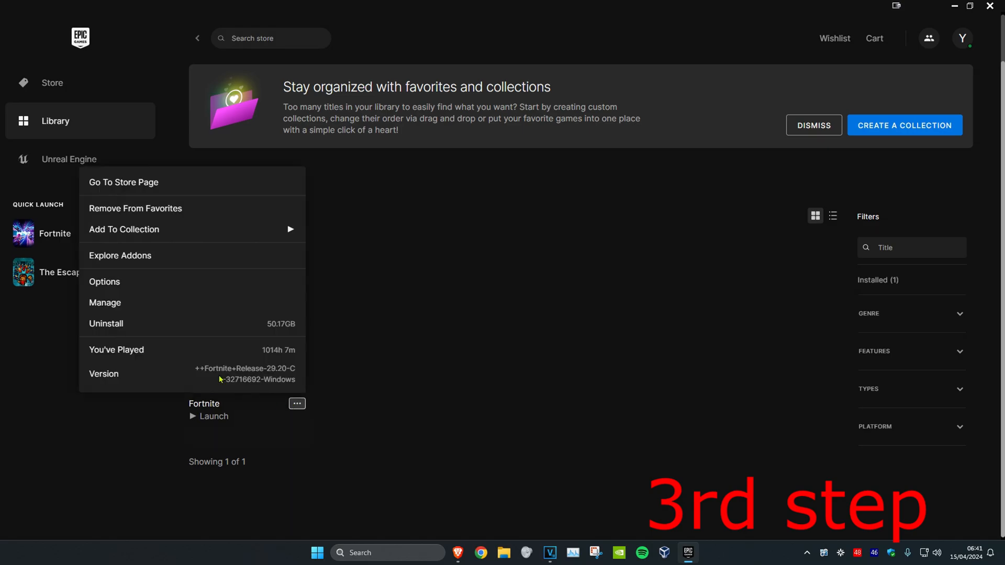
{"action": "left_click", "coordinate": [105, 303]}
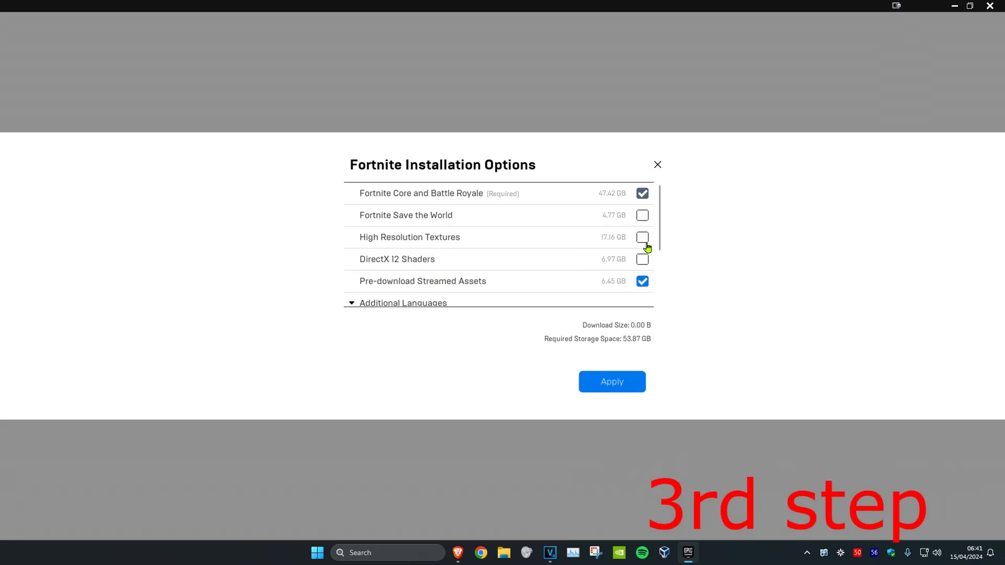
{"action": "mouse_move", "coordinate": [407, 269]}
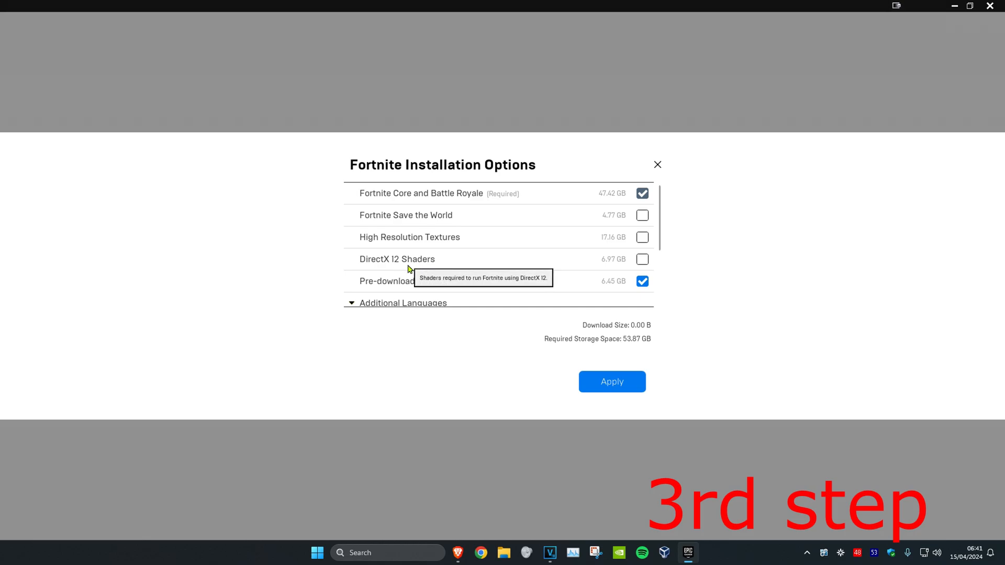
{"action": "mouse_move", "coordinate": [438, 287]}
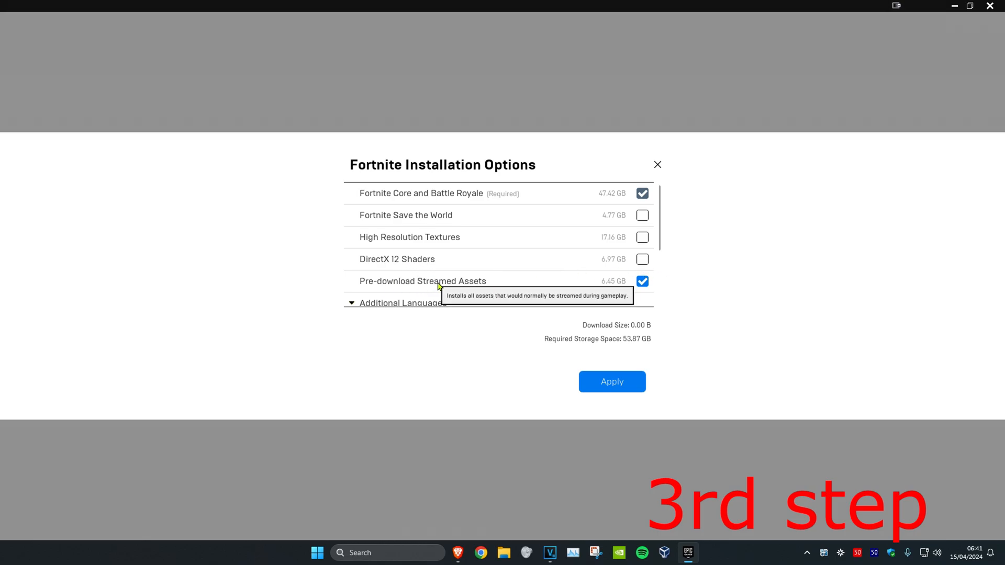
{"action": "mouse_move", "coordinate": [587, 377]}
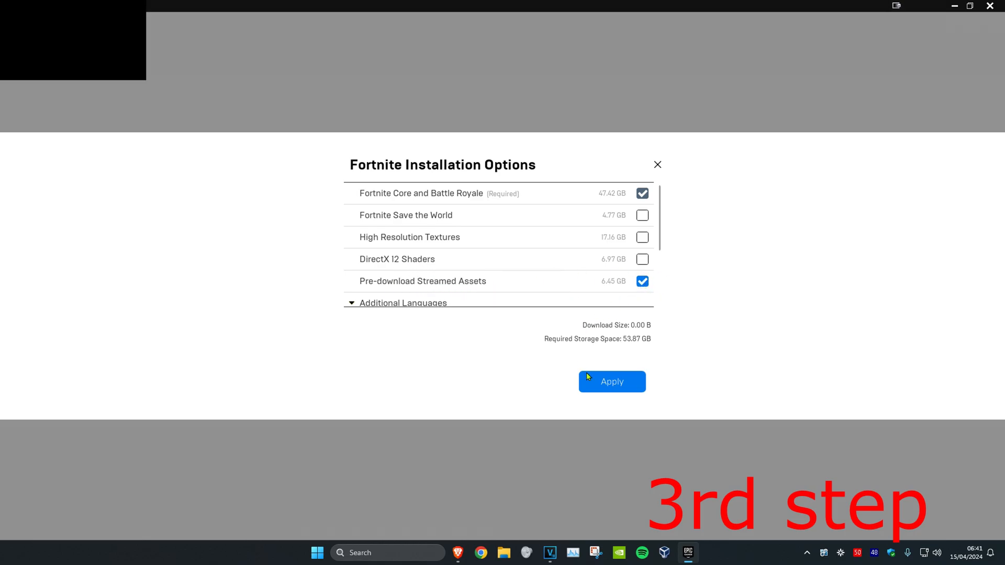
{"action": "left_click", "coordinate": [610, 381]}
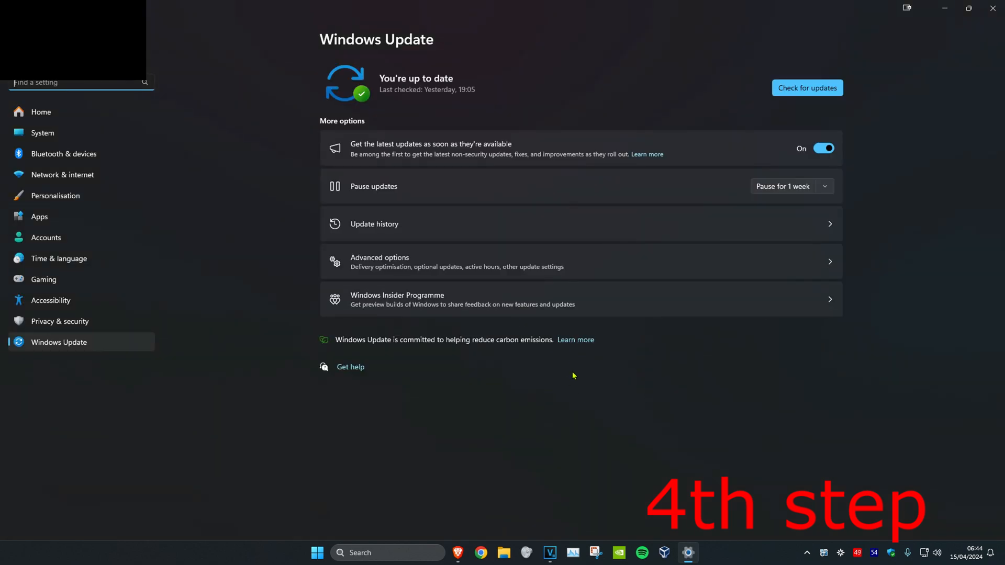
- Check Windows Update for new updates
{"action": "left_click", "coordinate": [807, 88]}
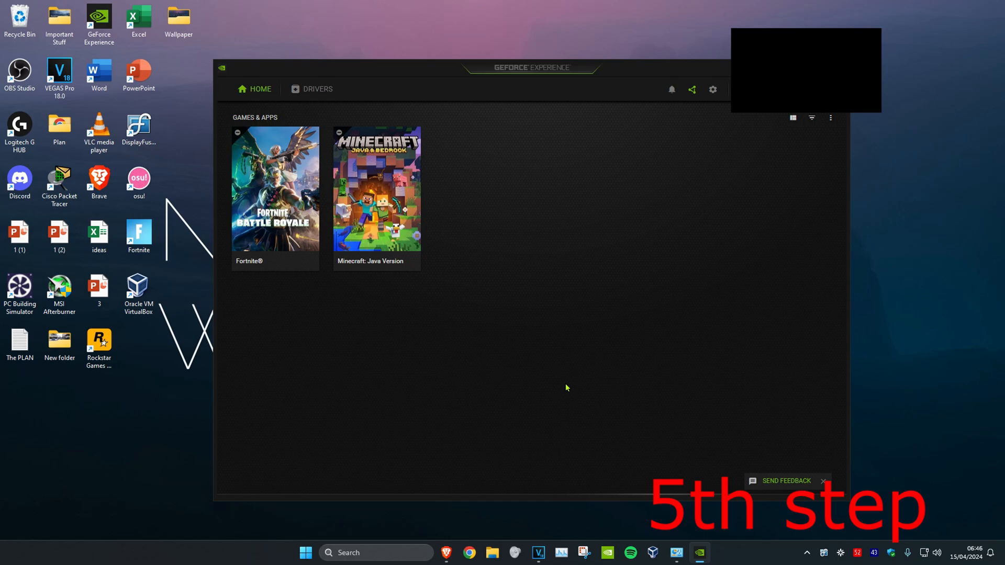
{"action": "mouse_move", "coordinate": [509, 78]}
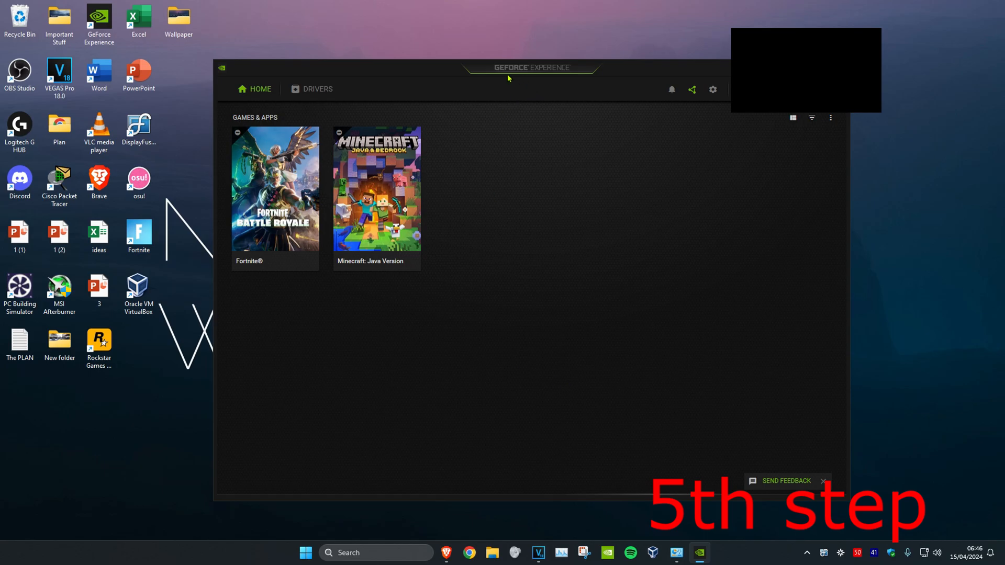
{"action": "mouse_move", "coordinate": [524, 163]}
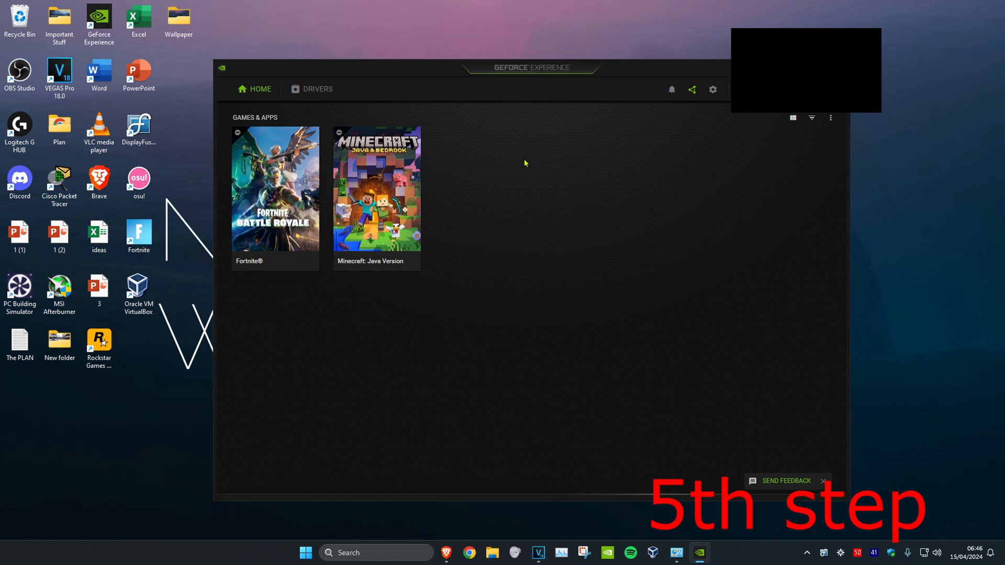
- Check GeForce drivers and confirm Game Ready Driver 552.12 is already installed
{"action": "left_click", "coordinate": [316, 89]}
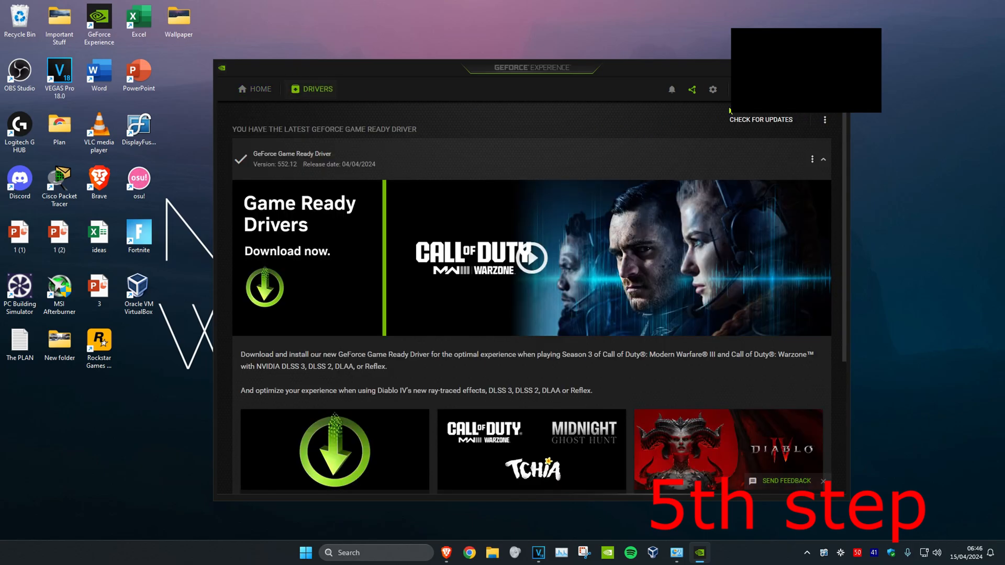
{"action": "left_click", "coordinate": [761, 120]}
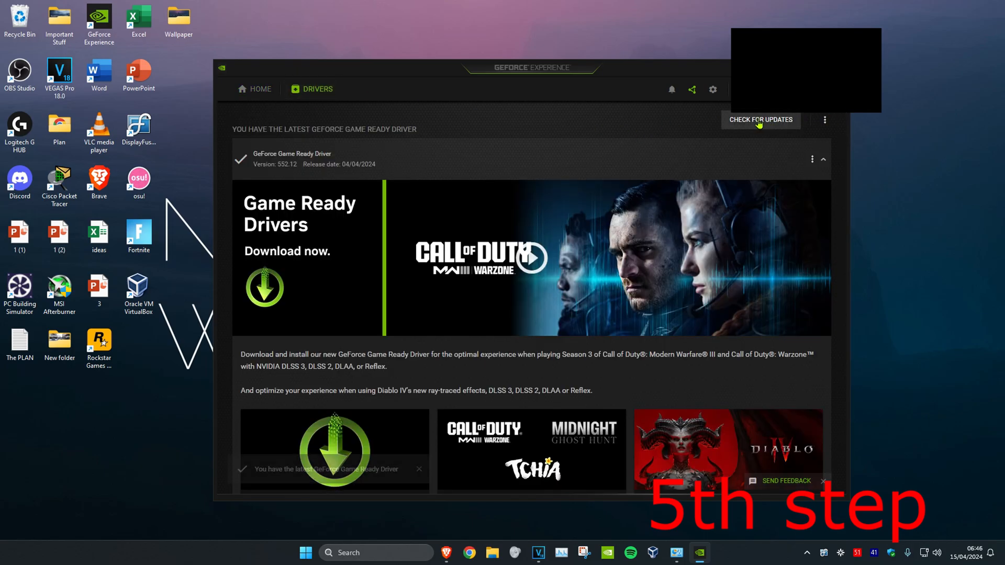